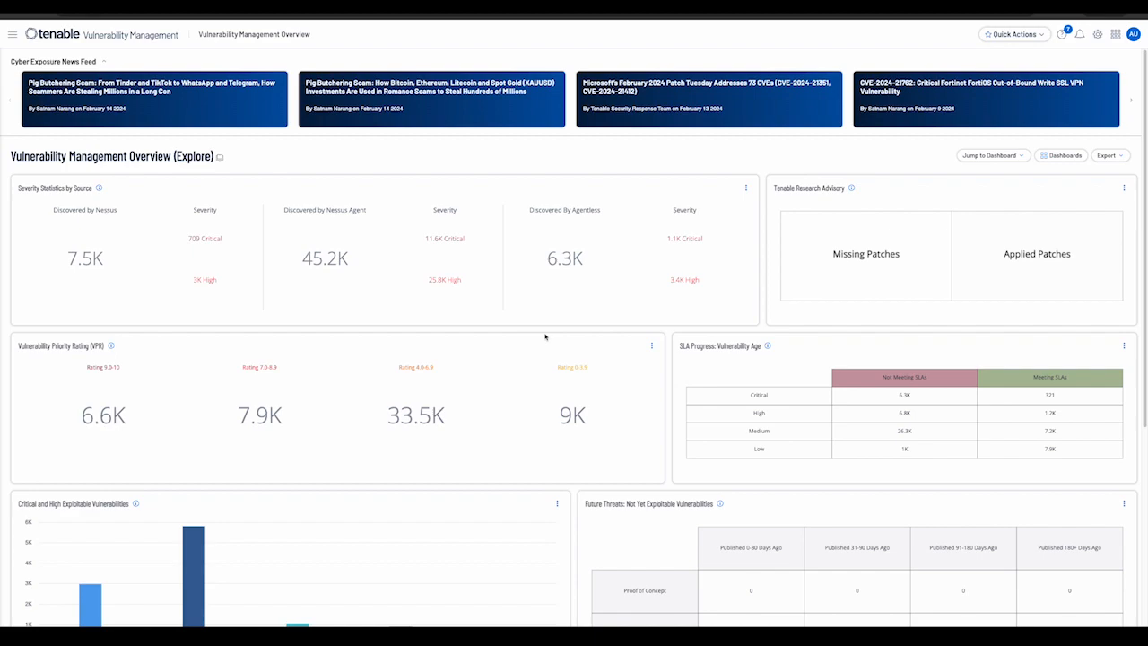
pyautogui.moveTo(202, 119)
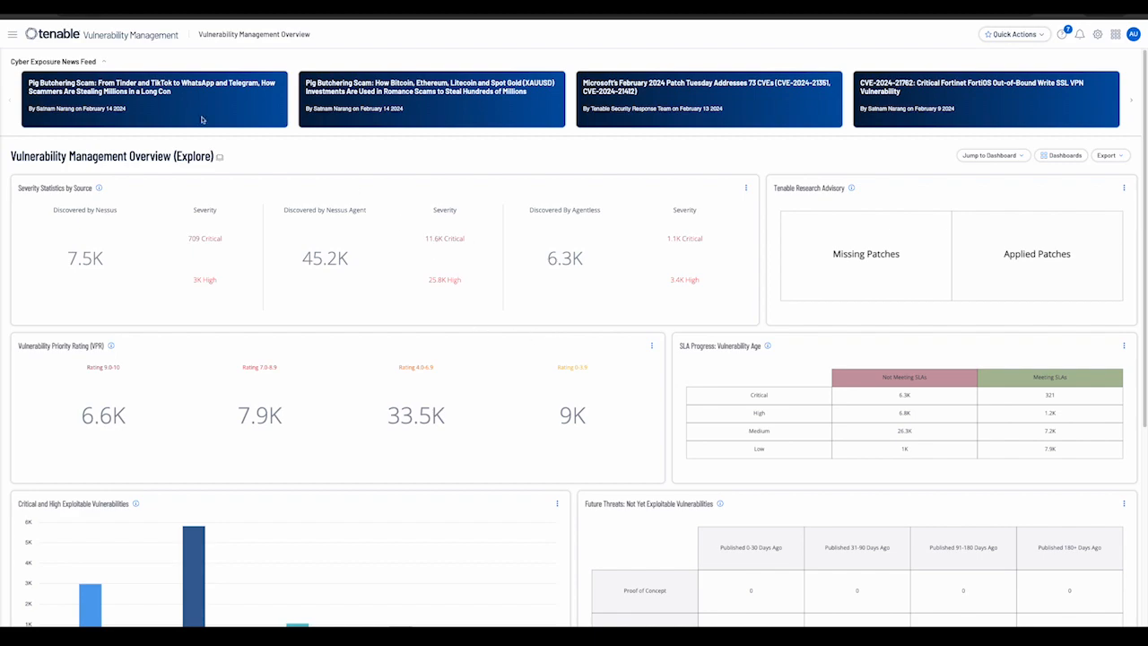
# - Open the hamburger navigation menu from the overview dashboard
pyautogui.click(13, 34)
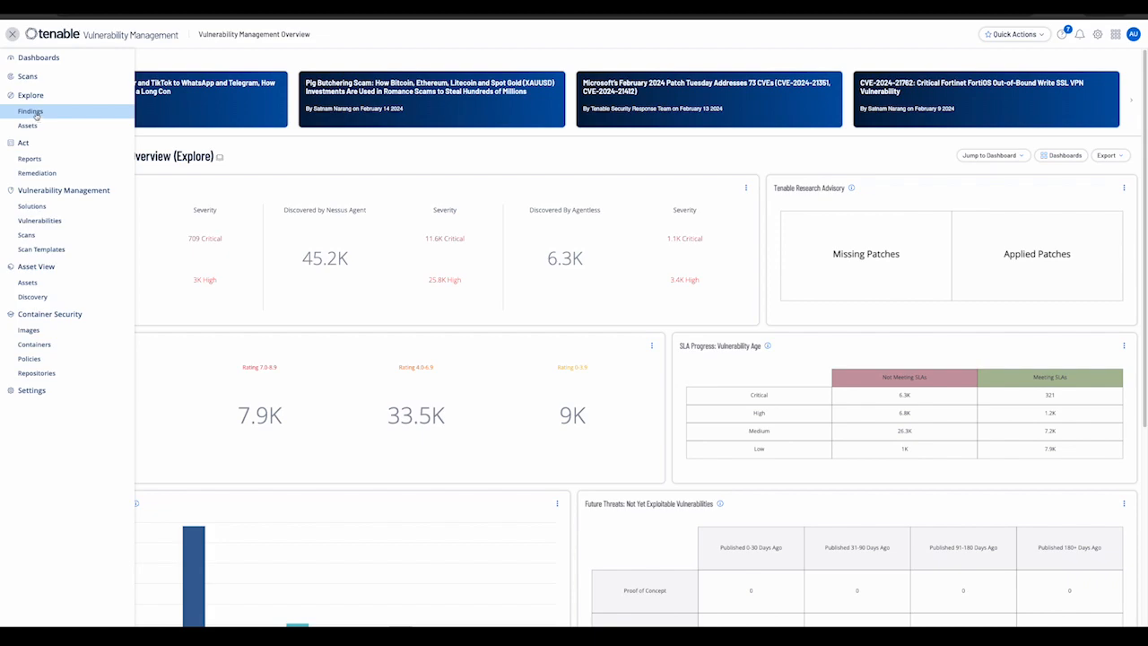
# - Open Findings, view Cloud Misconfigurations, Host Audits and Web Application tabs, then Vulnerabilities
pyautogui.click(31, 112)
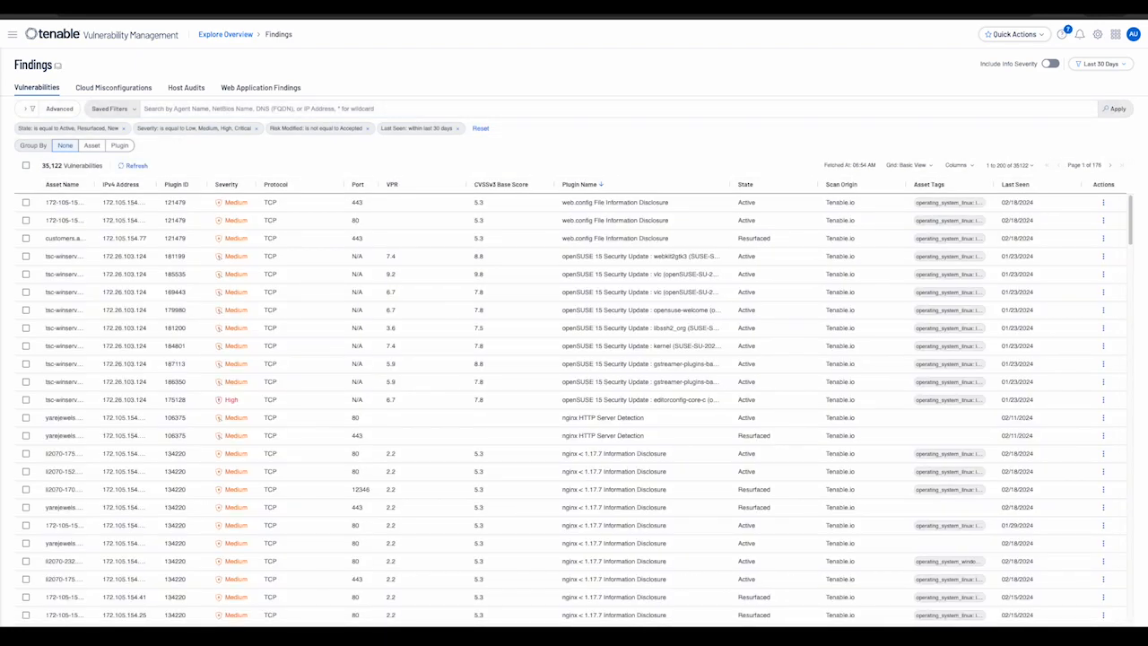
pyautogui.moveTo(439, 159)
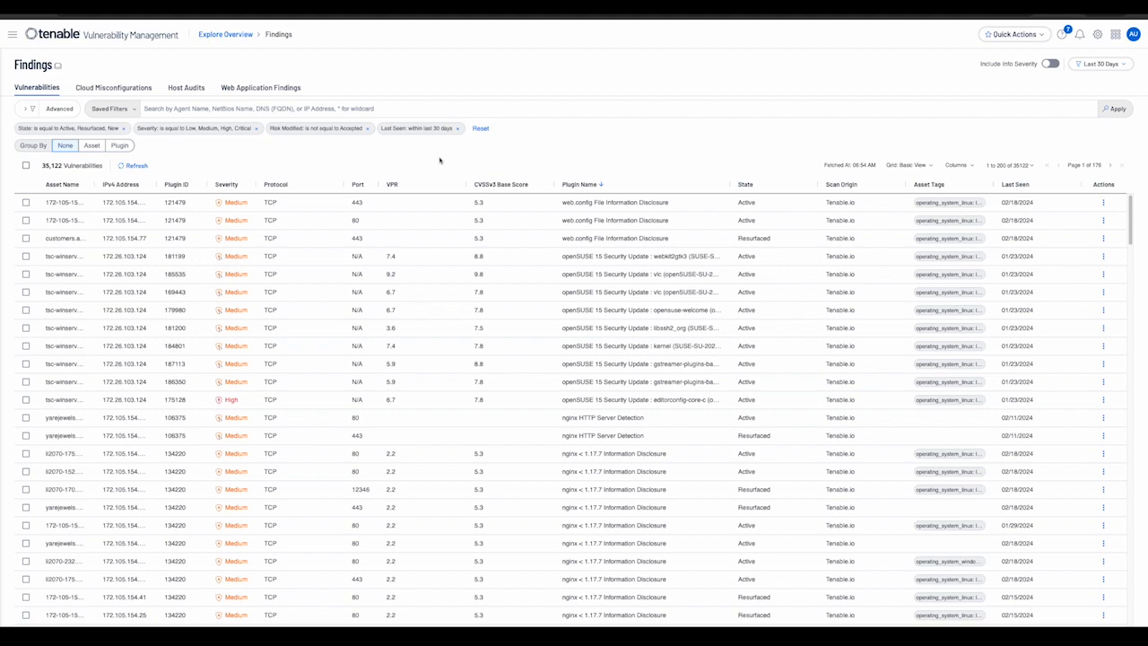
pyautogui.moveTo(114, 87)
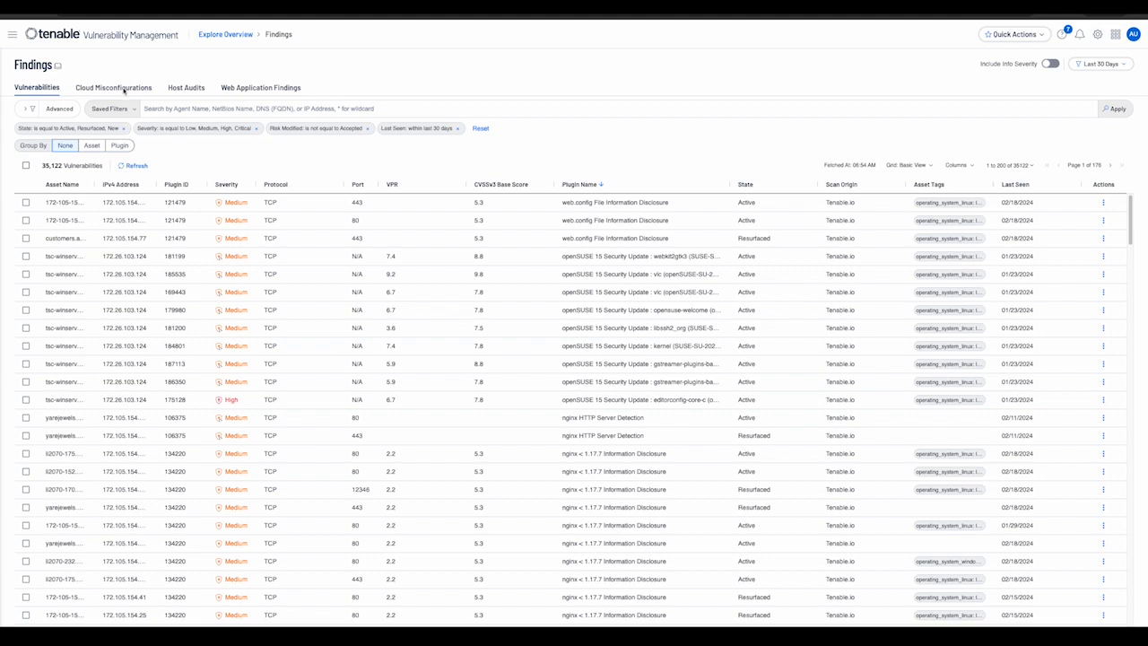
pyautogui.click(113, 87)
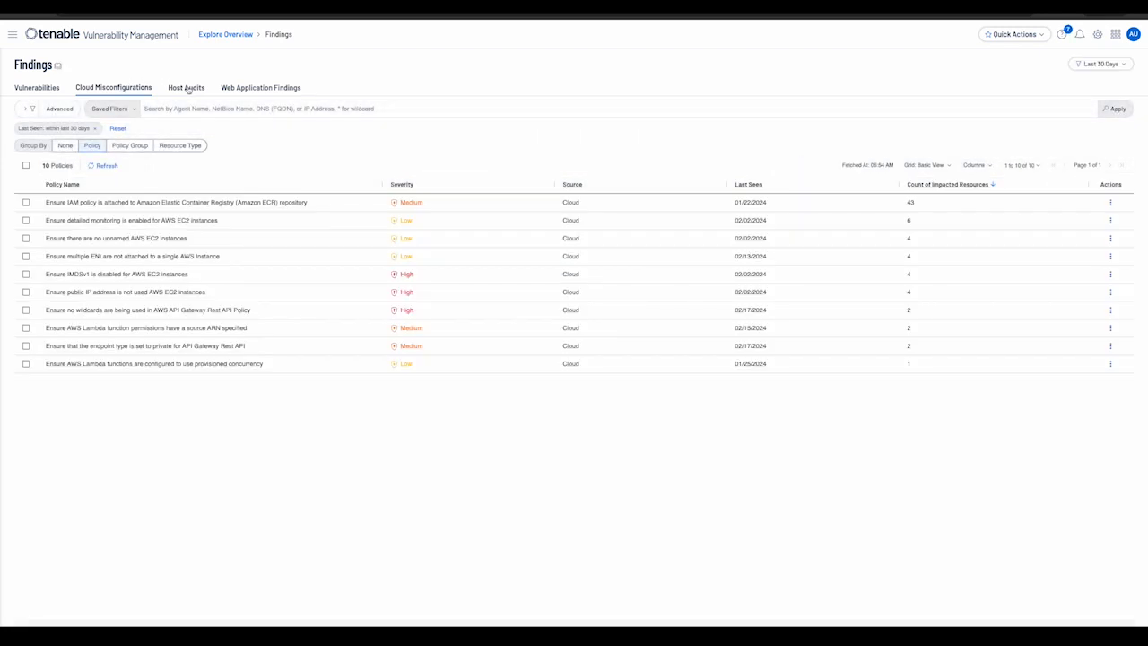
pyautogui.click(185, 87)
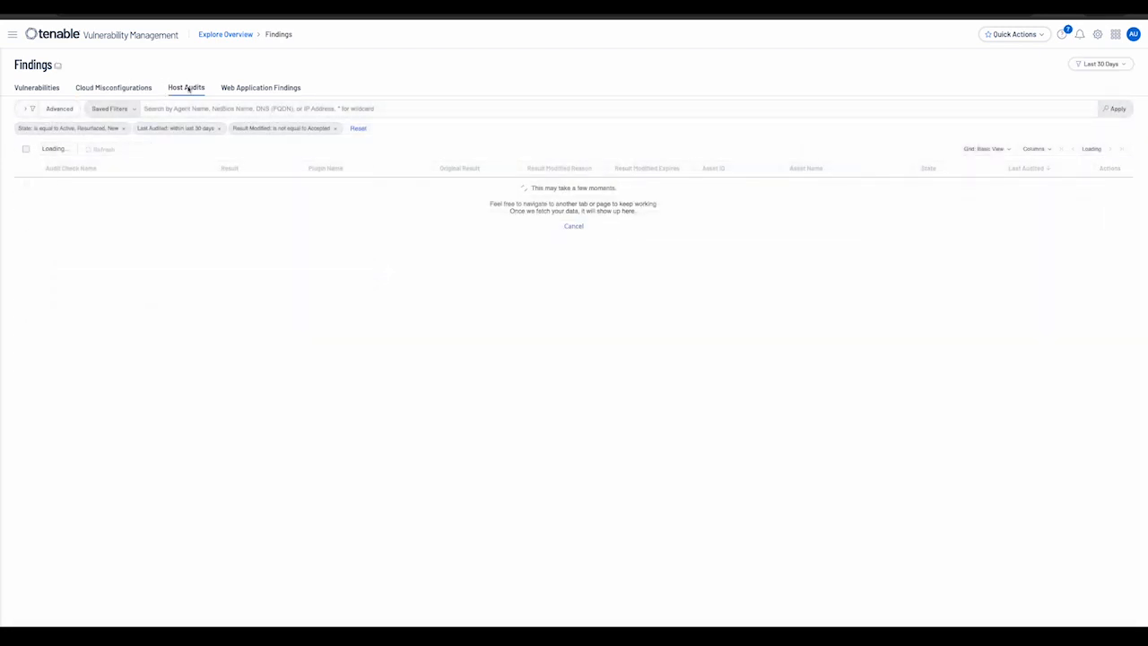
pyautogui.click(260, 87)
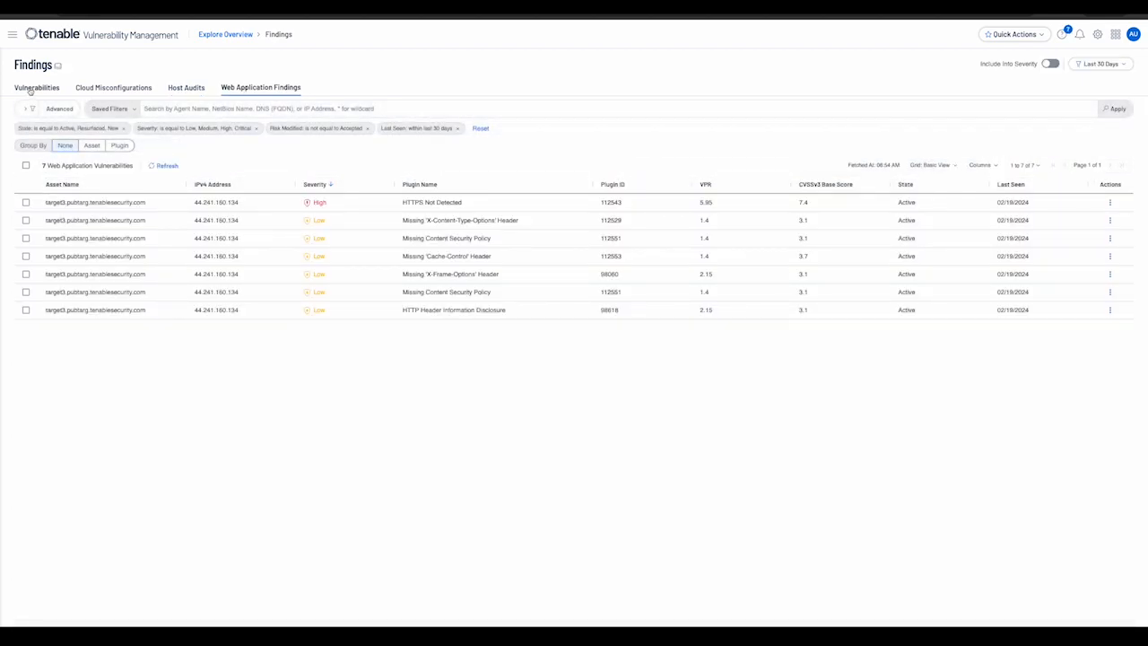
pyautogui.click(36, 87)
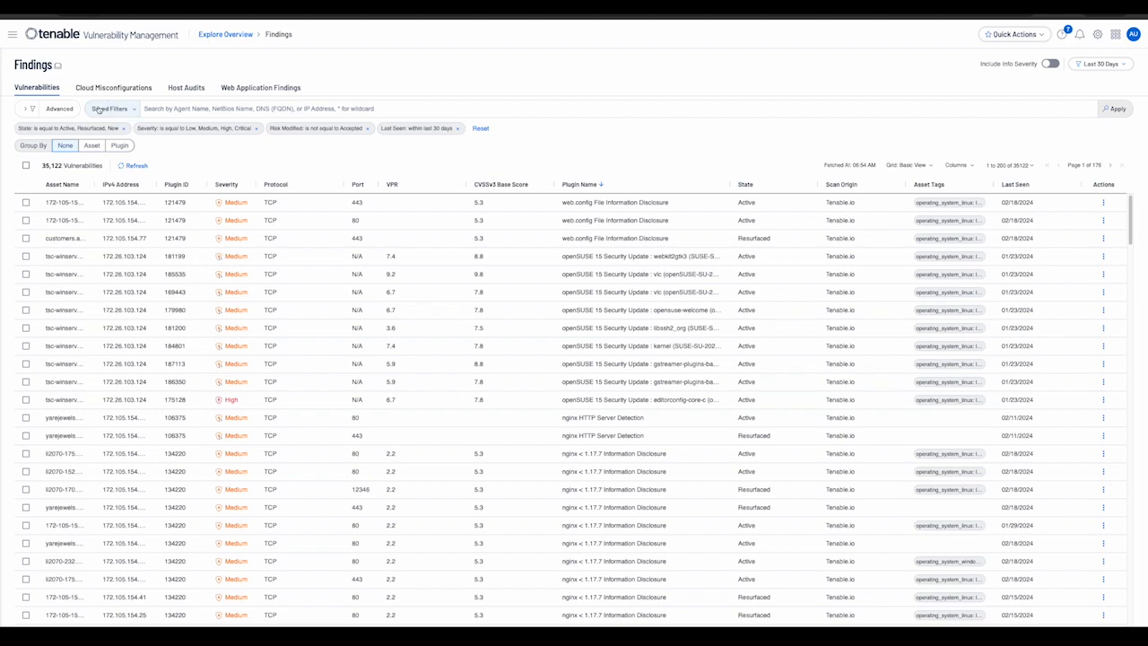
# - Preview the Advanced query view, then include Info-severity findings
pyautogui.click(59, 108)
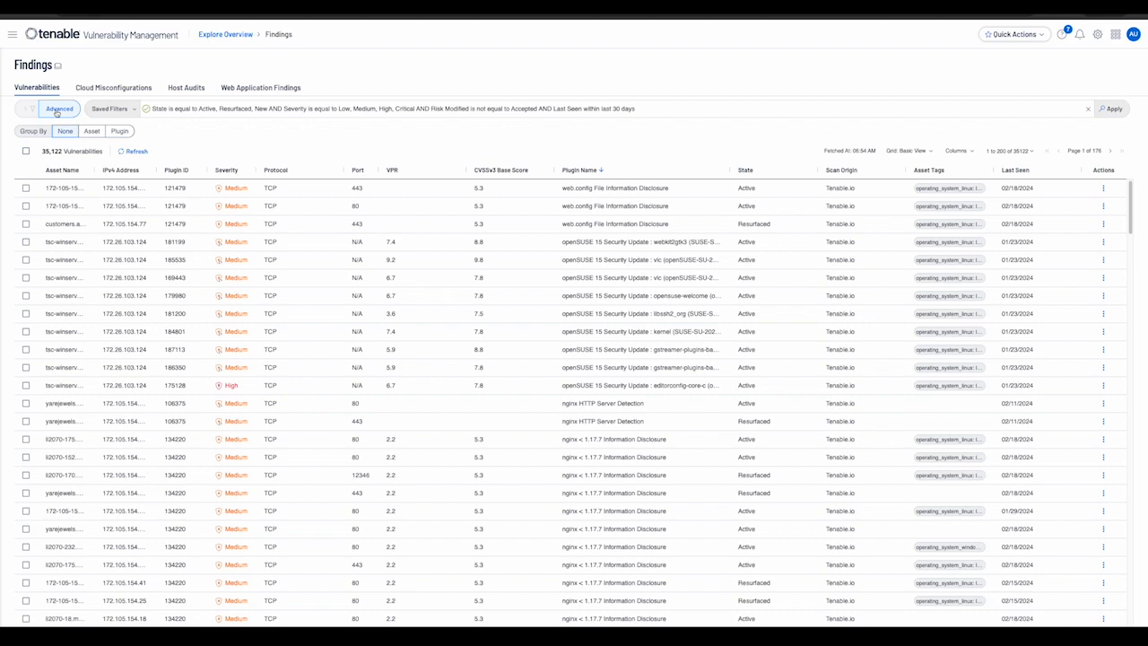
pyautogui.click(60, 108)
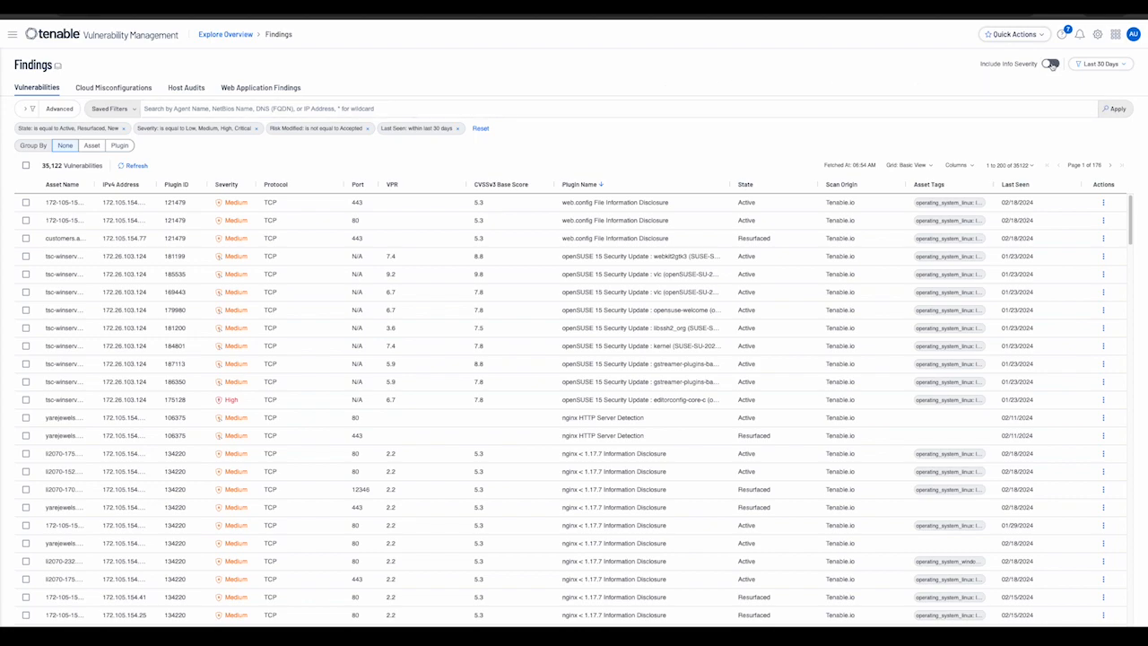
pyautogui.click(1051, 64)
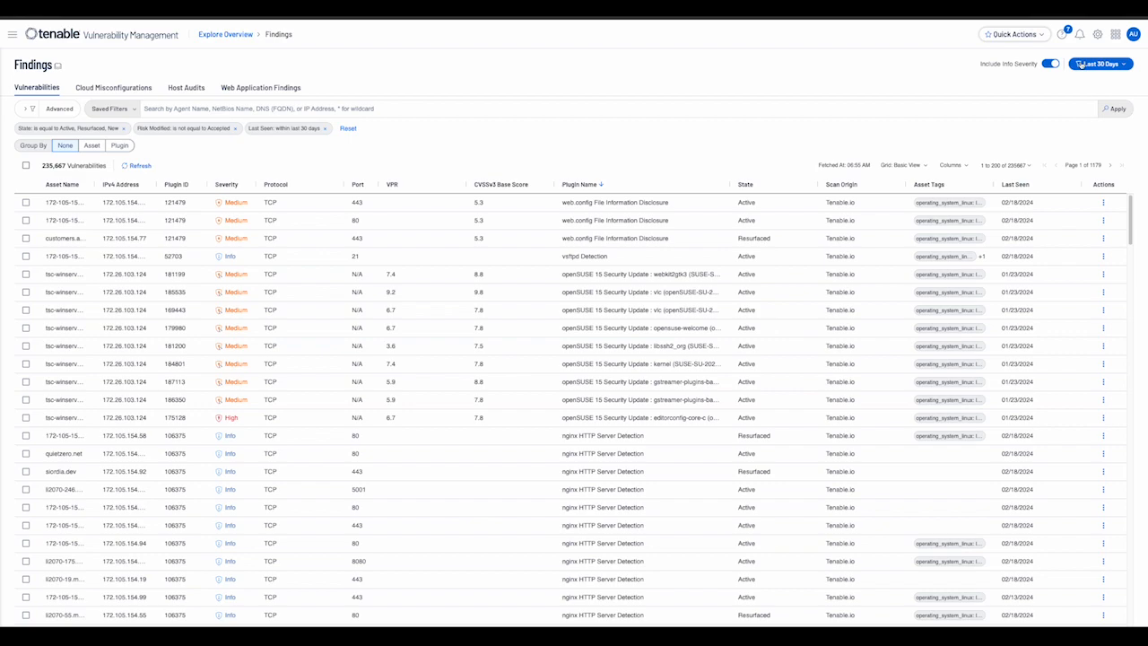
# - Limit findings to the last 14 days and show filters as an advanced query
pyautogui.click(1099, 62)
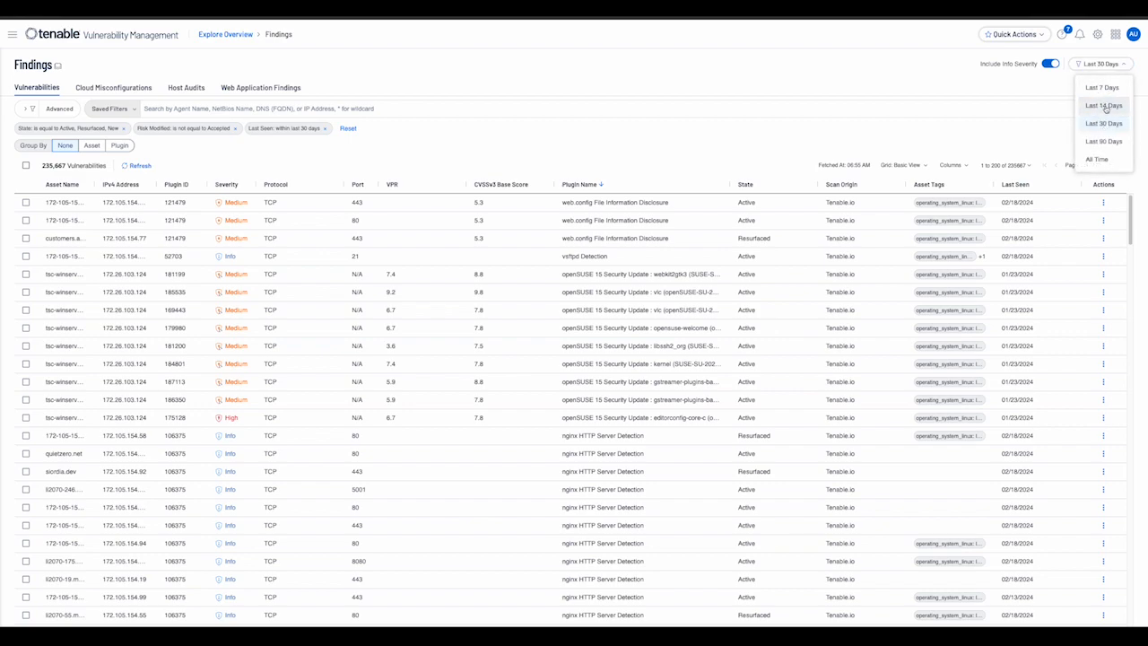
pyautogui.click(1103, 105)
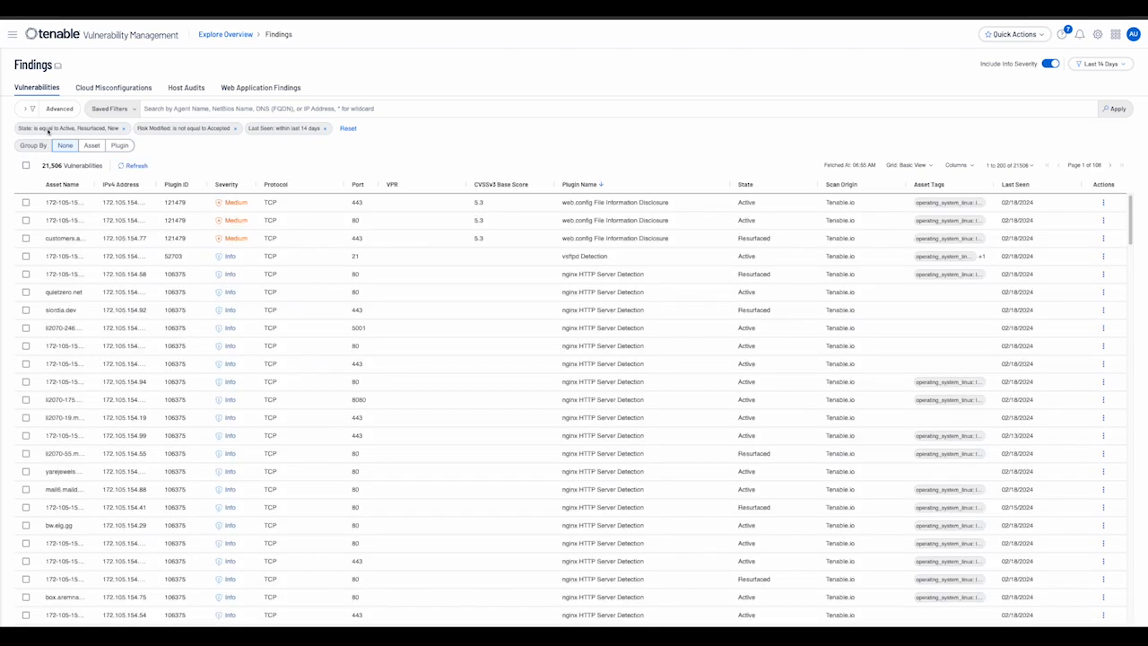
pyautogui.click(58, 109)
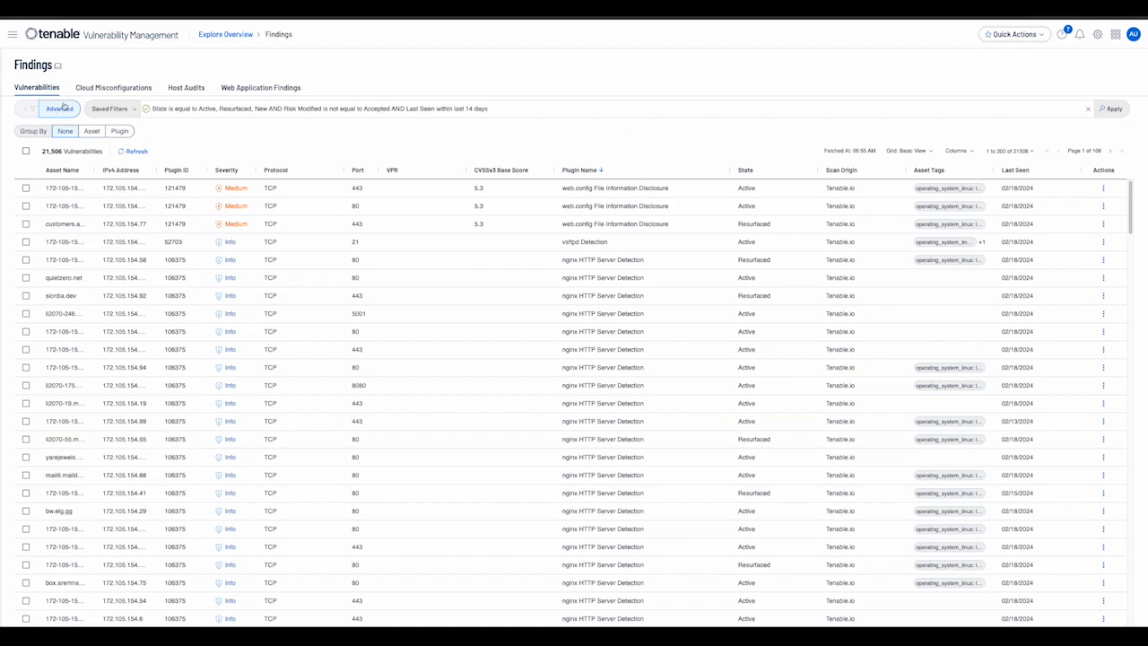
# - Append AND CVSSv2 or CVSSv3 base score above 4.5 to the query and apply it
pyautogui.click(481, 108)
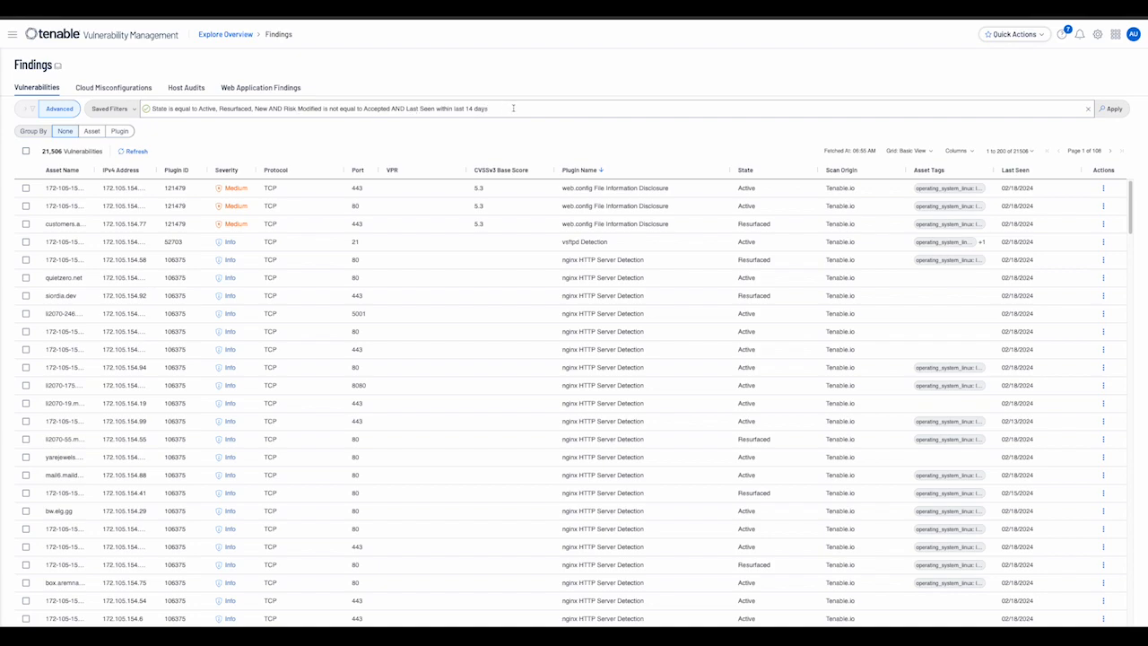
pyautogui.write('AND (')
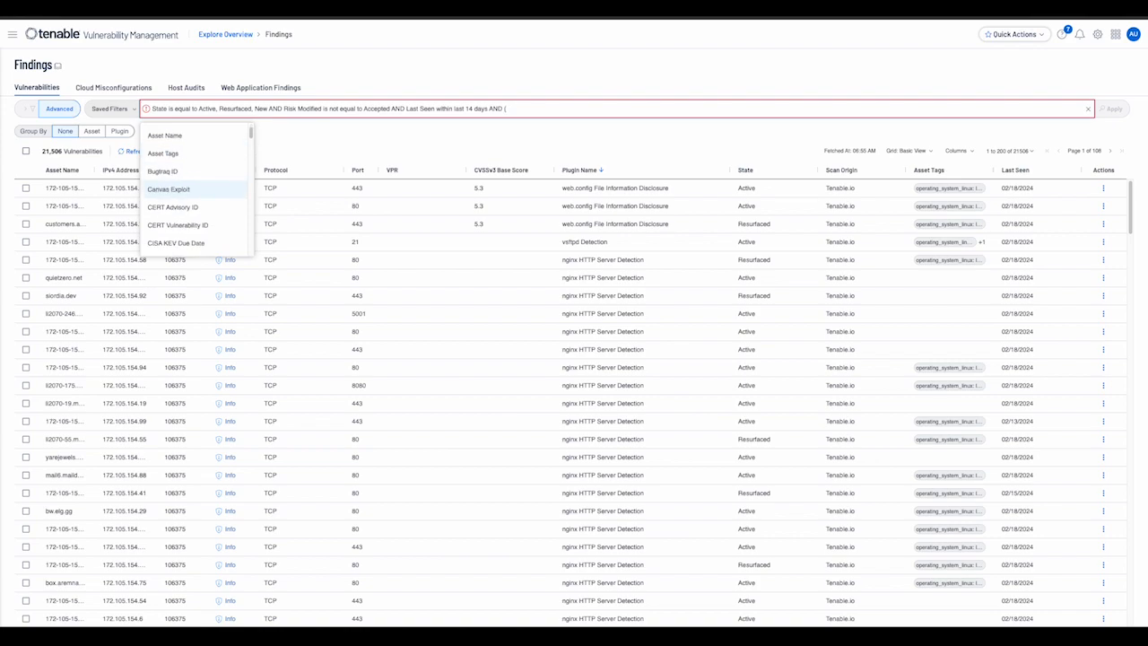
pyautogui.scroll(-3)
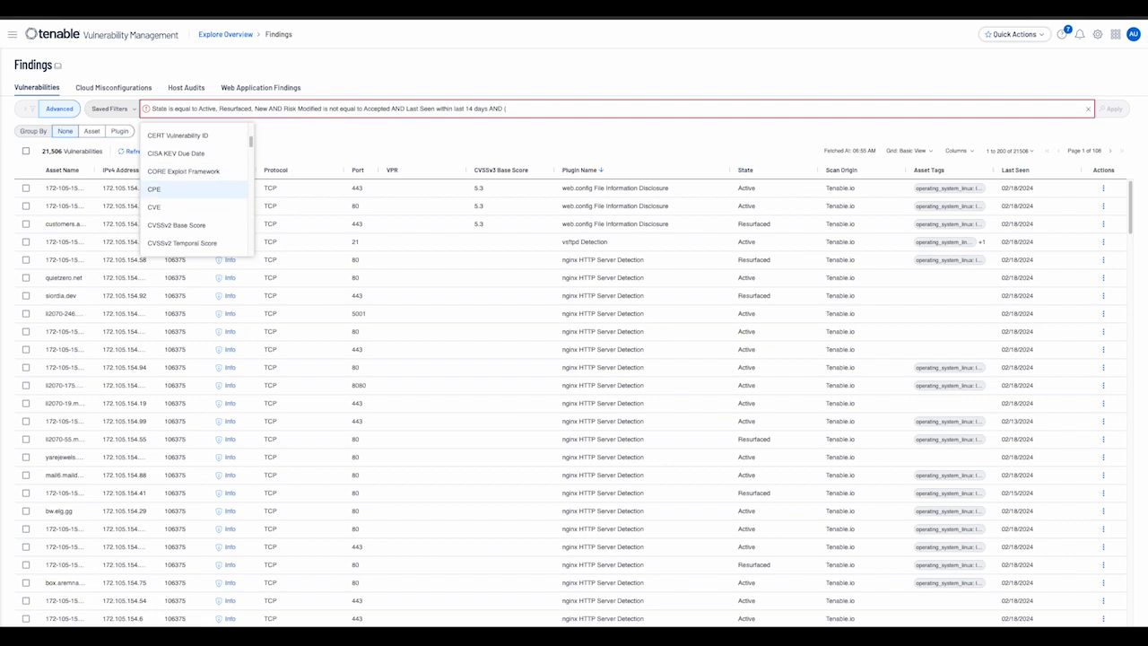
pyautogui.scroll(-3)
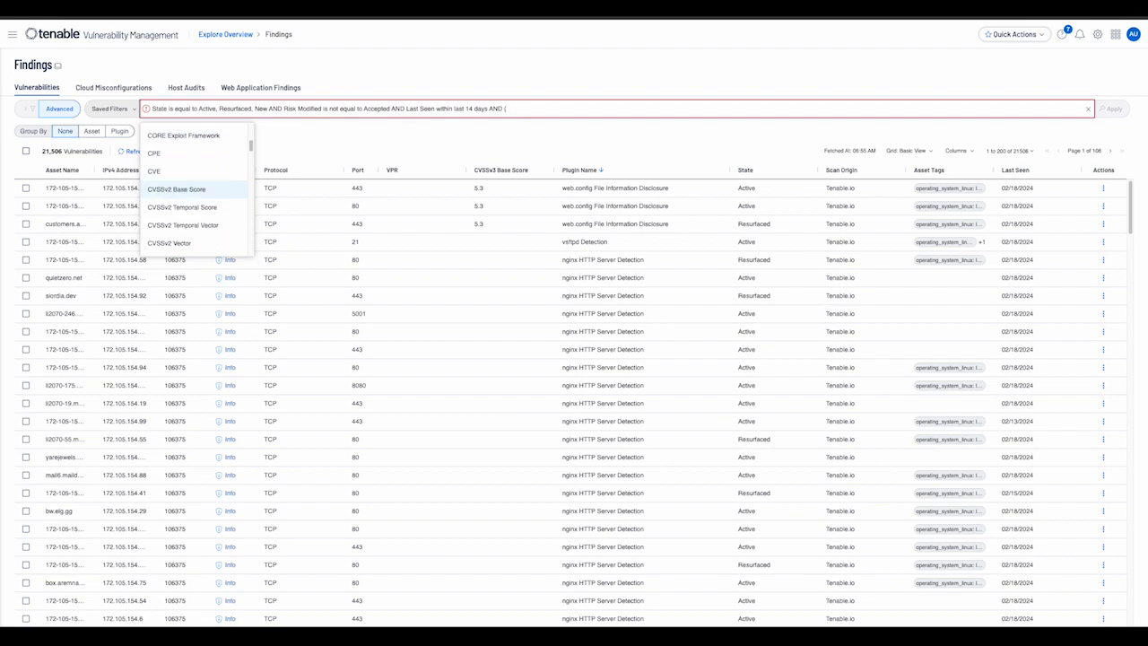
pyautogui.click(177, 189)
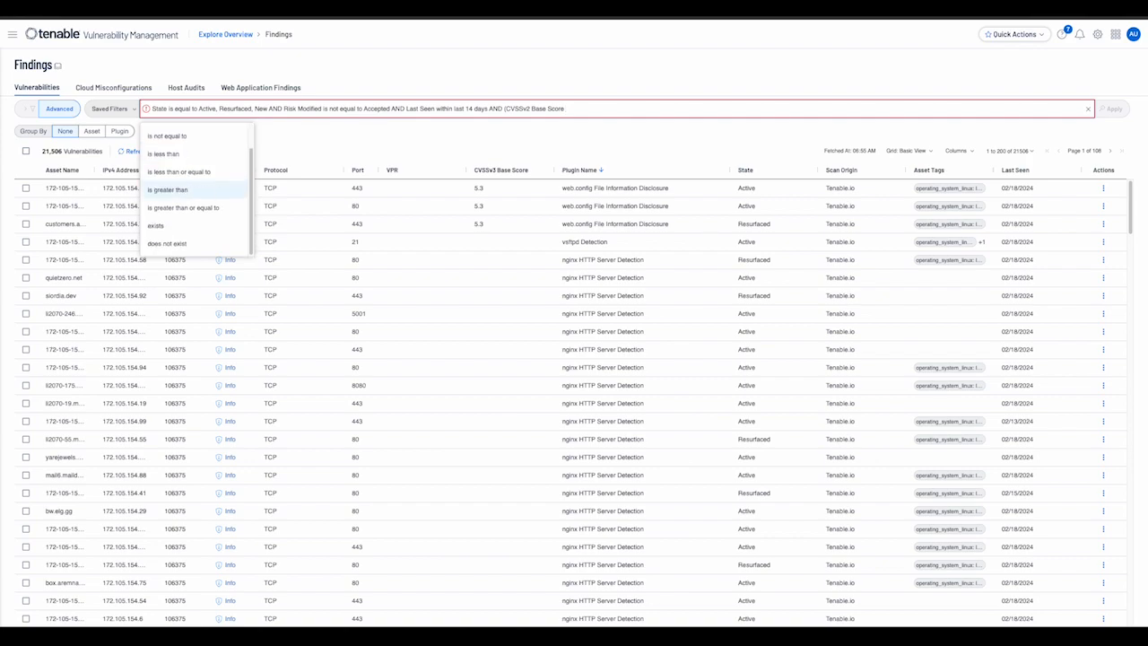
pyautogui.click(167, 190)
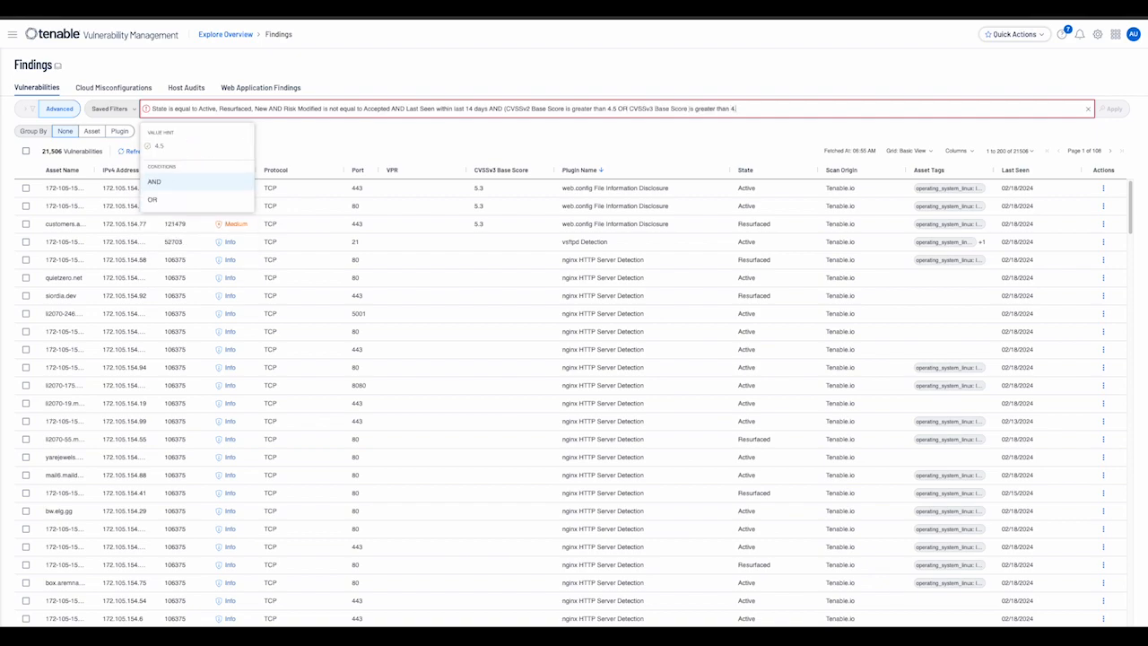
pyautogui.write(')')
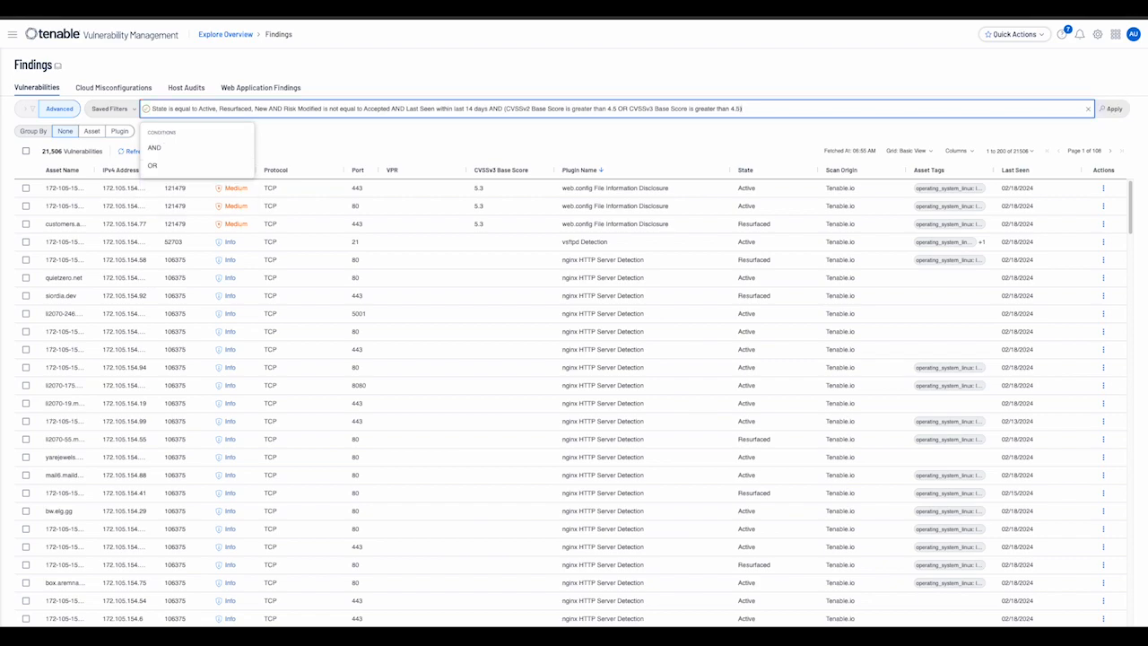
pyautogui.click(1112, 109)
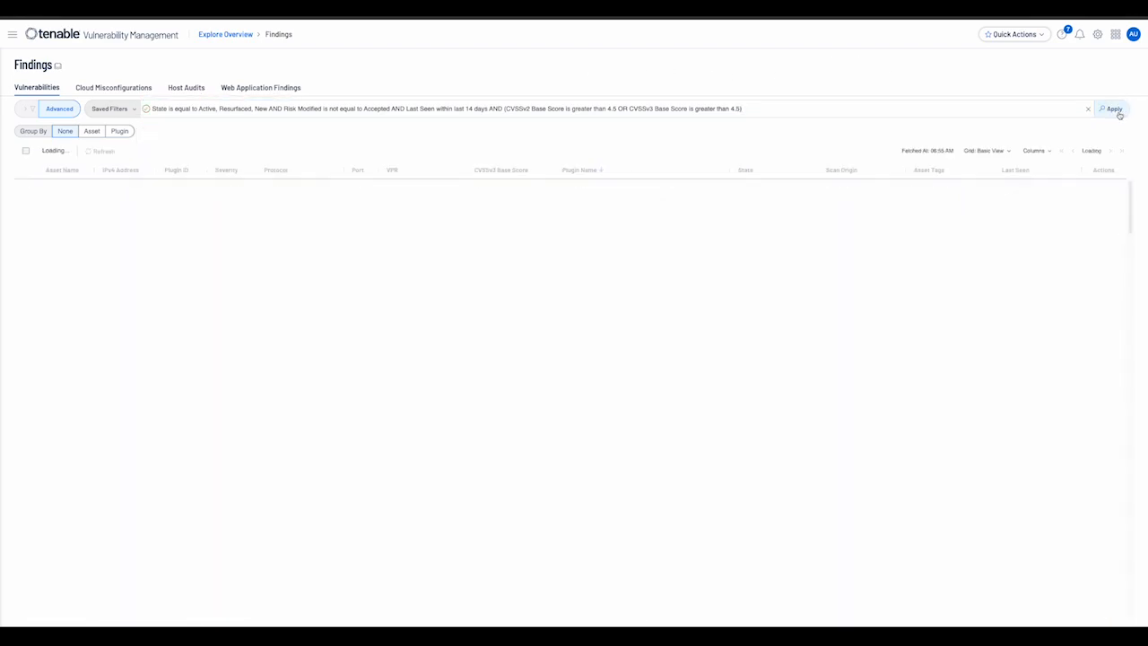
# - Save the CVSS query as the saved filter 'default filter with cvss score'
pyautogui.click(1112, 108)
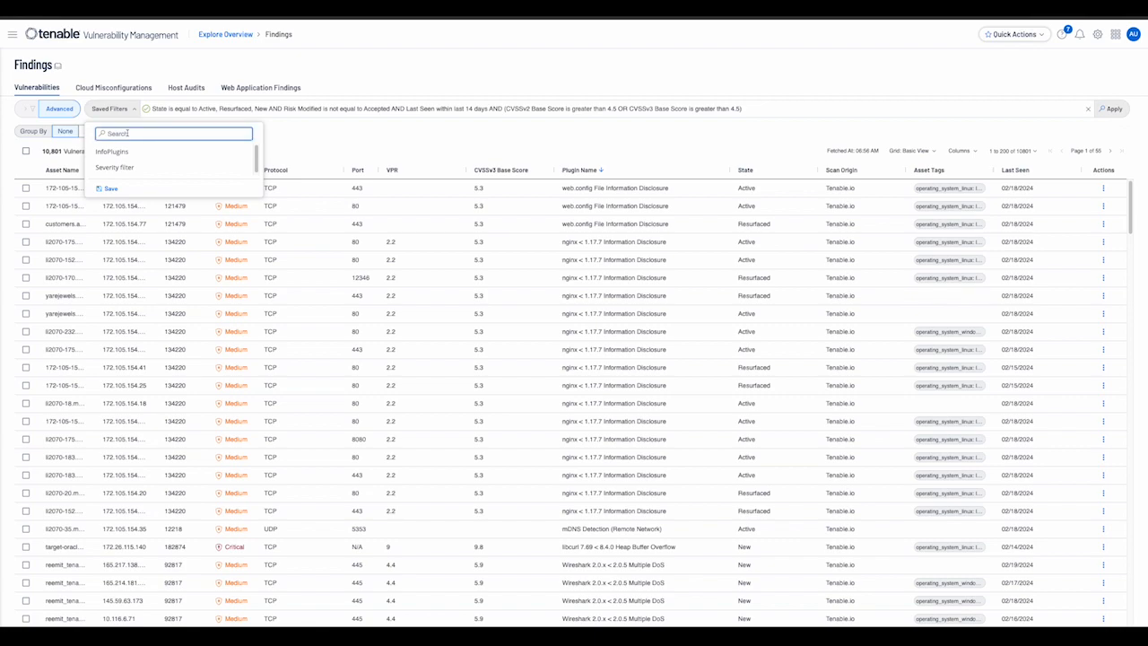
pyautogui.write('Defau')
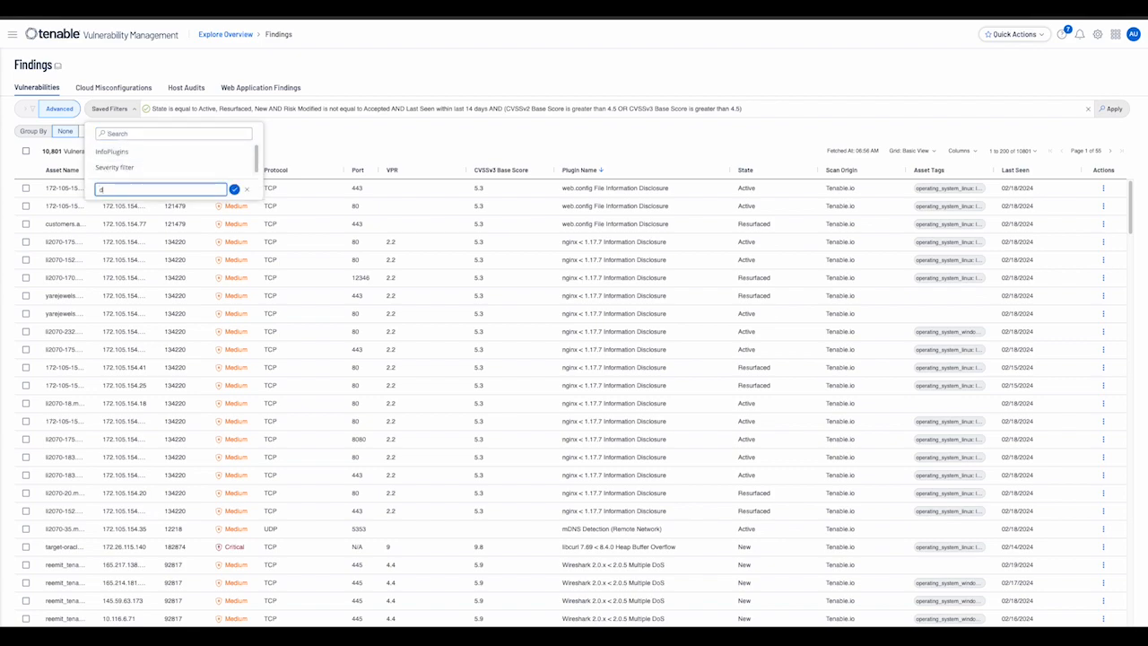
pyautogui.write('efault wu')
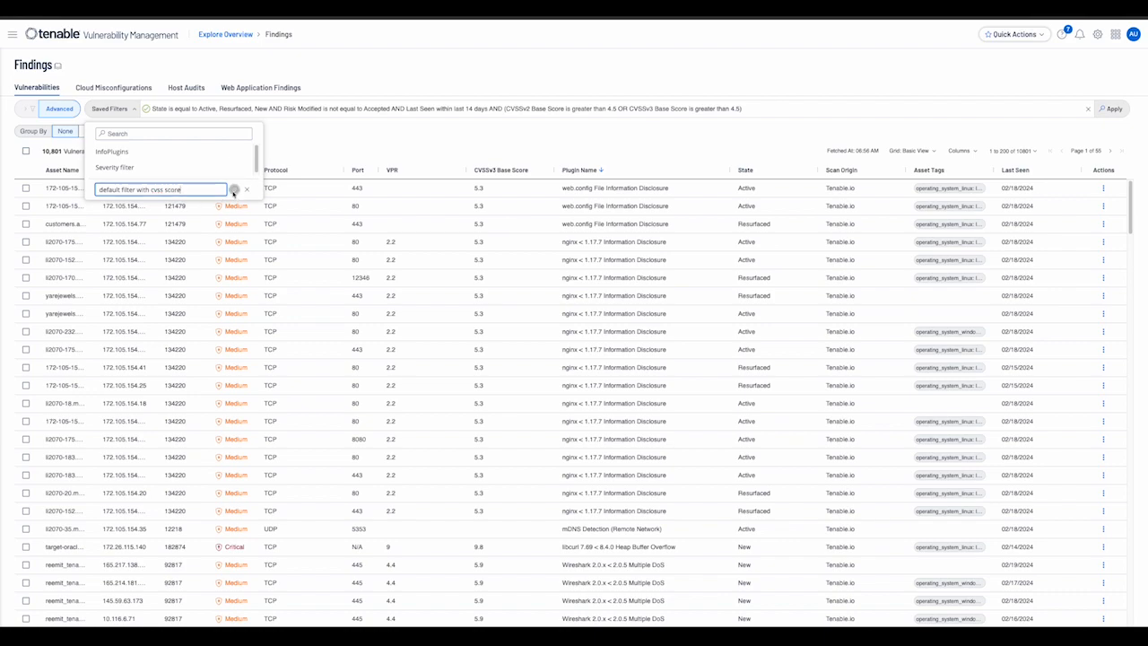
pyautogui.click(232, 189)
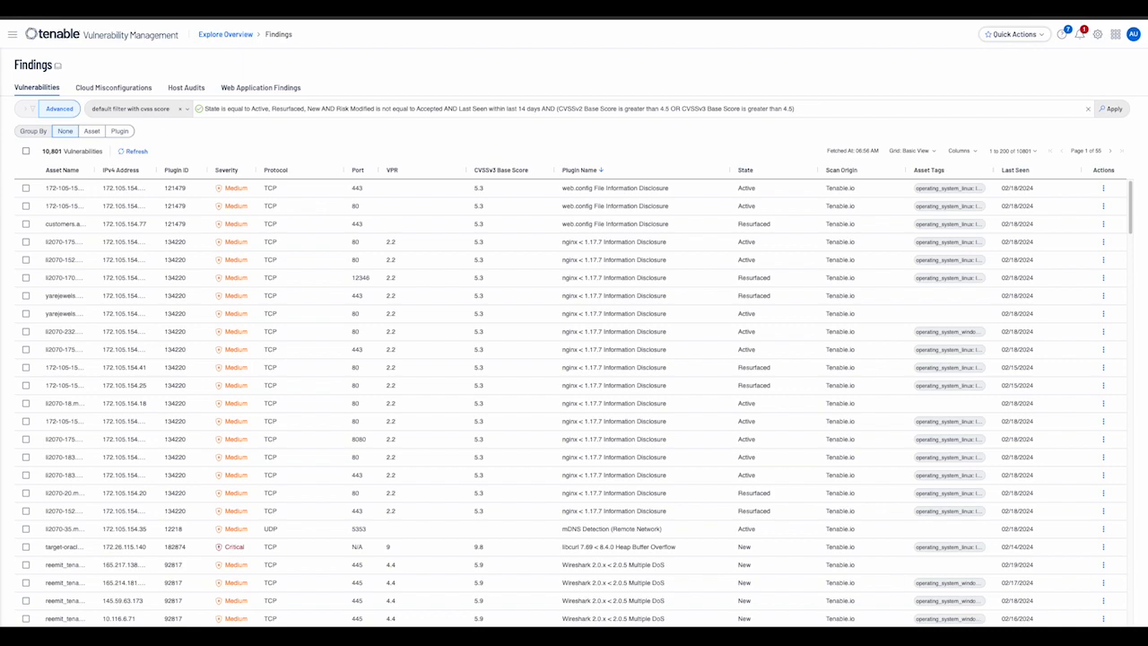
pyautogui.moveTo(808, 264)
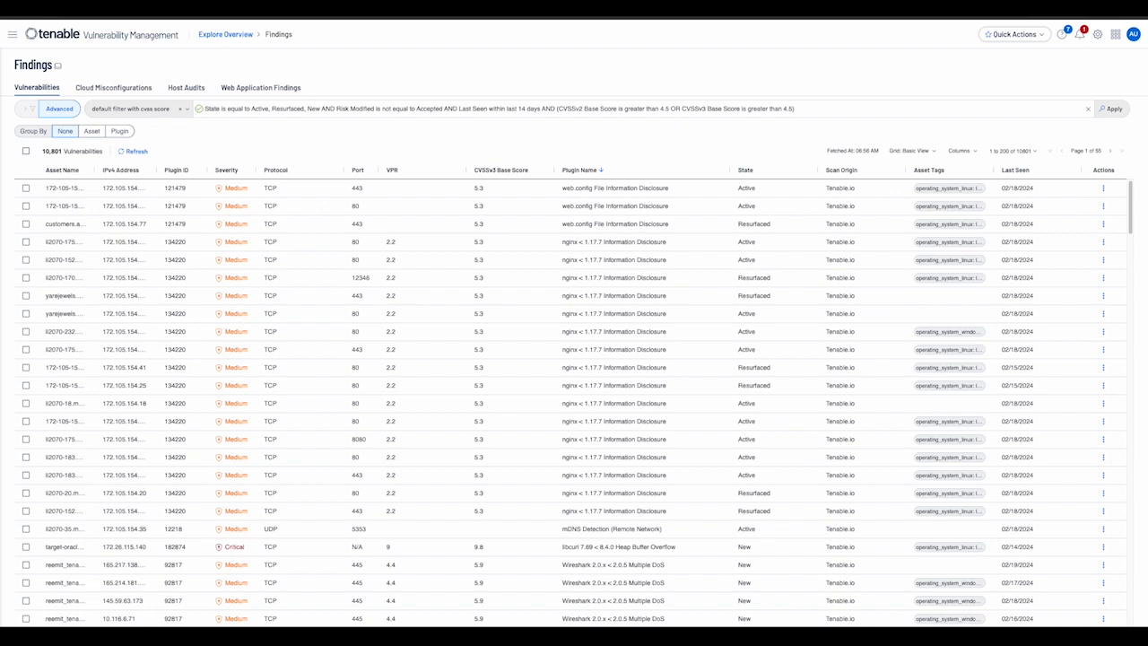
# - Open the Columns settings to move Asset Name after IPv4 Address and Plugin ID
pyautogui.click(960, 150)
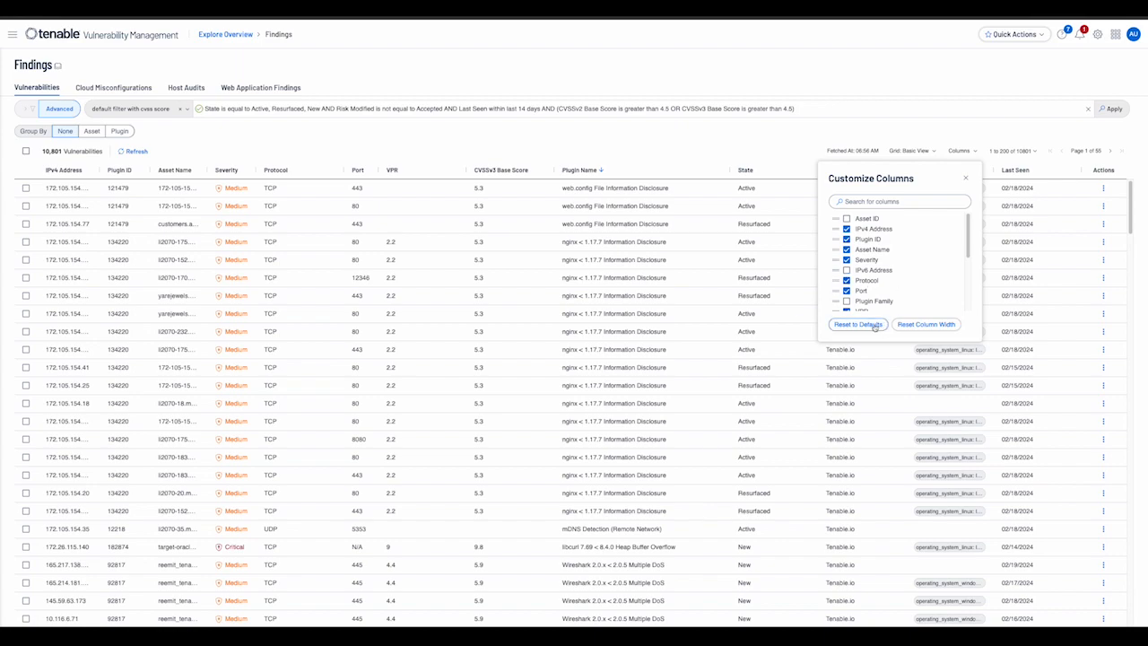
pyautogui.moveTo(857, 324)
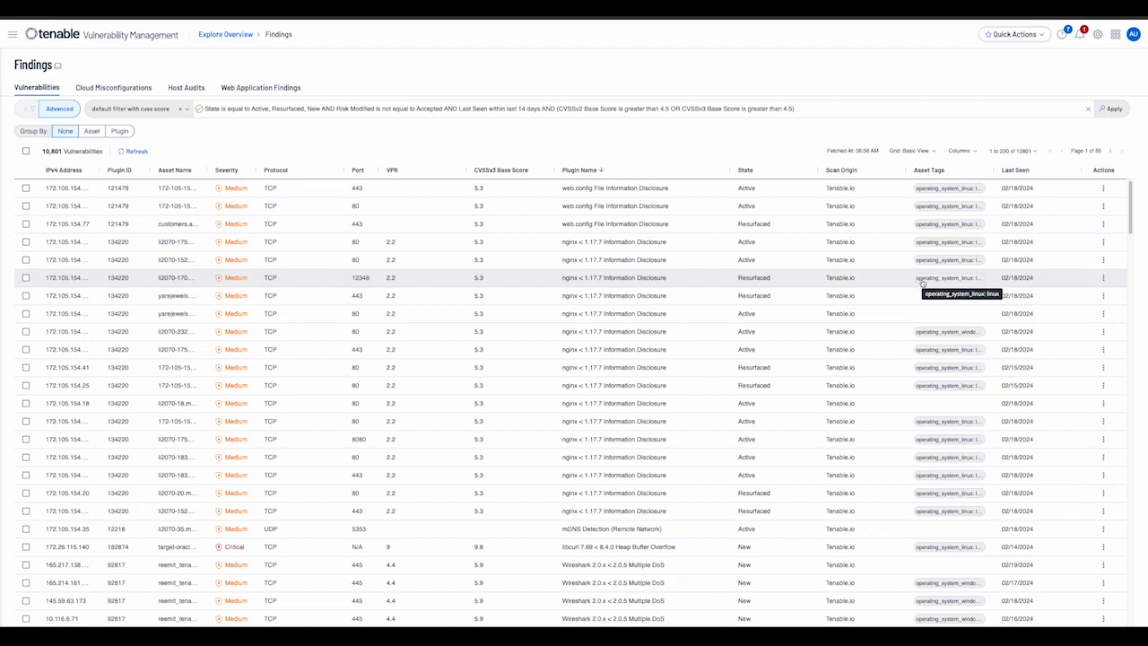
pyautogui.moveTo(932, 295)
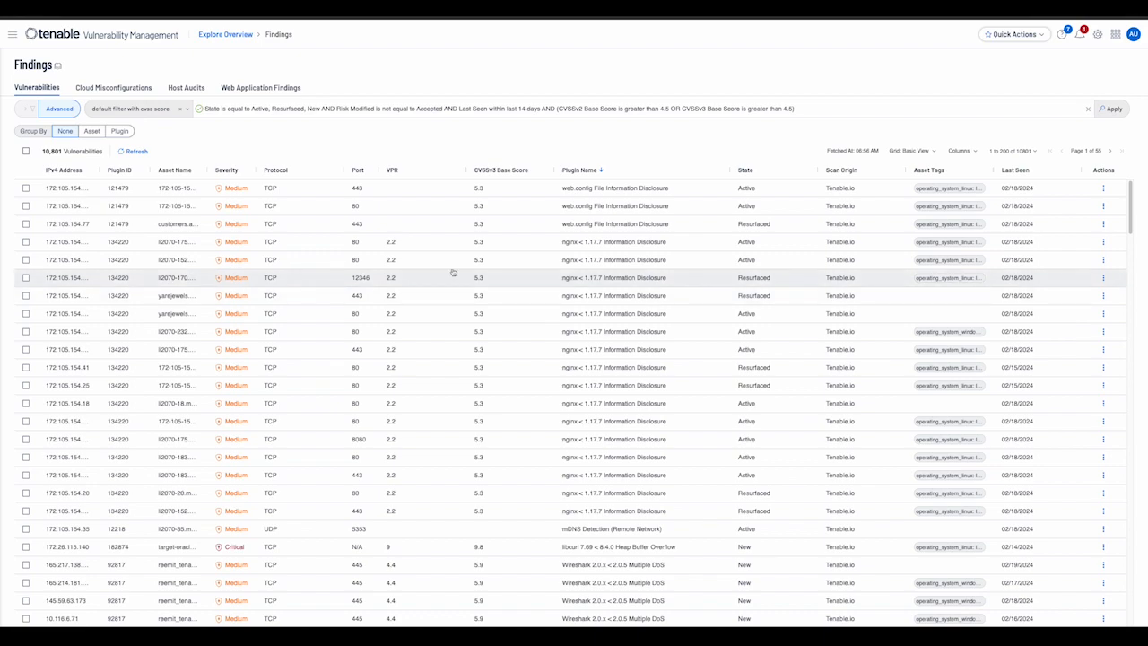
pyautogui.moveTo(235, 206)
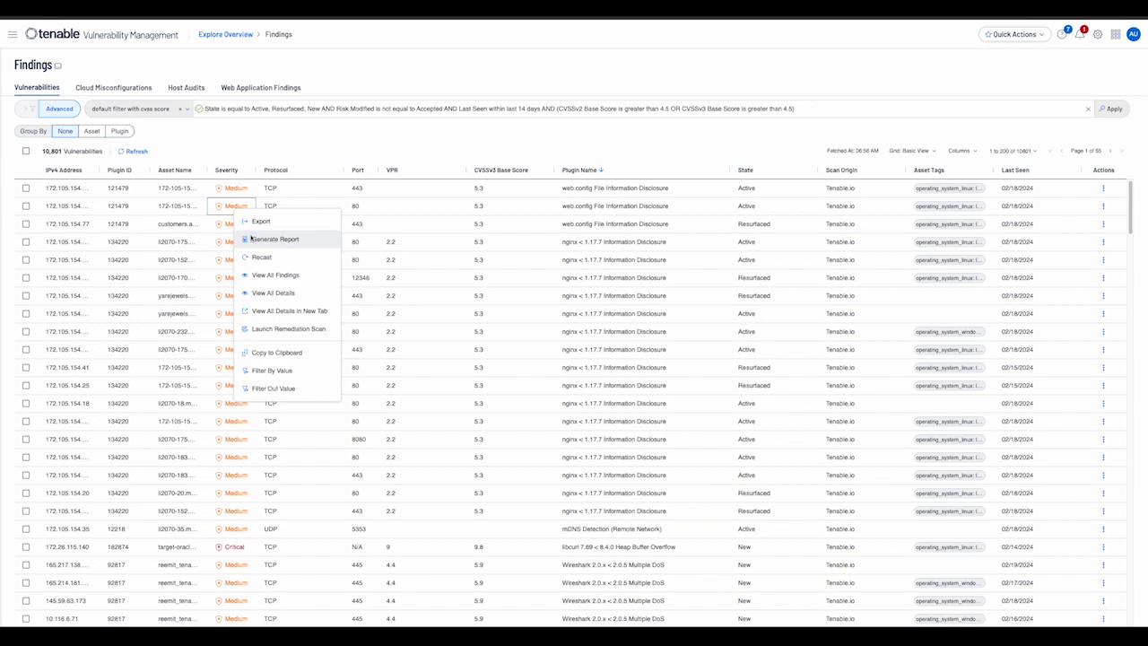
pyautogui.moveTo(272, 389)
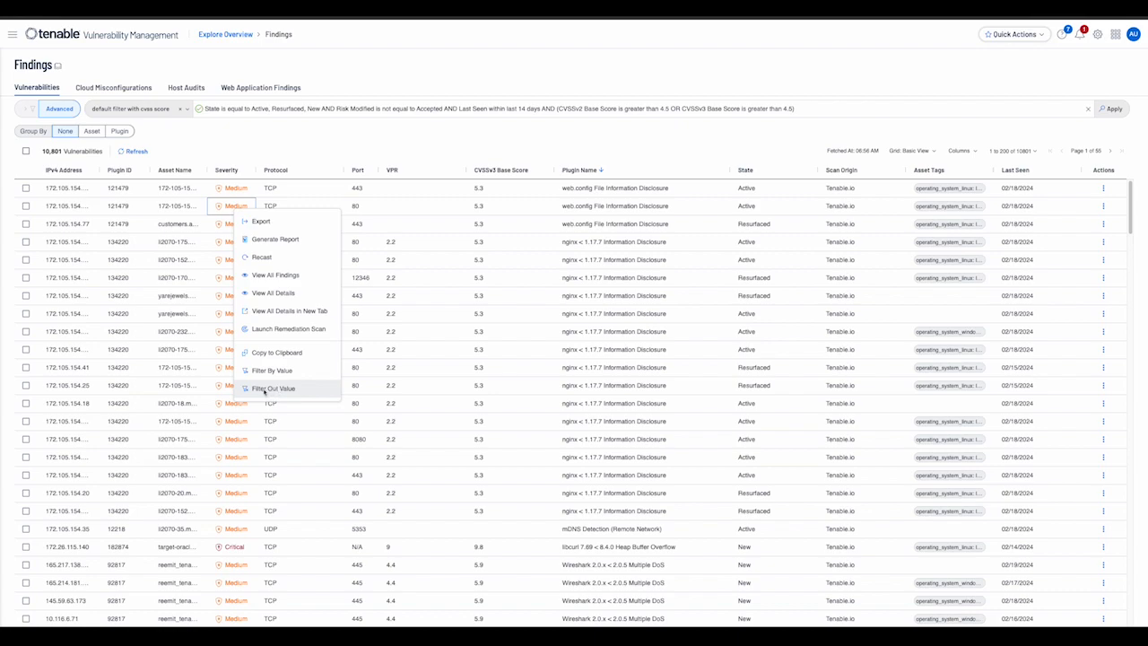
# - Filter out the Medium value from the Severity column
pyautogui.click(272, 388)
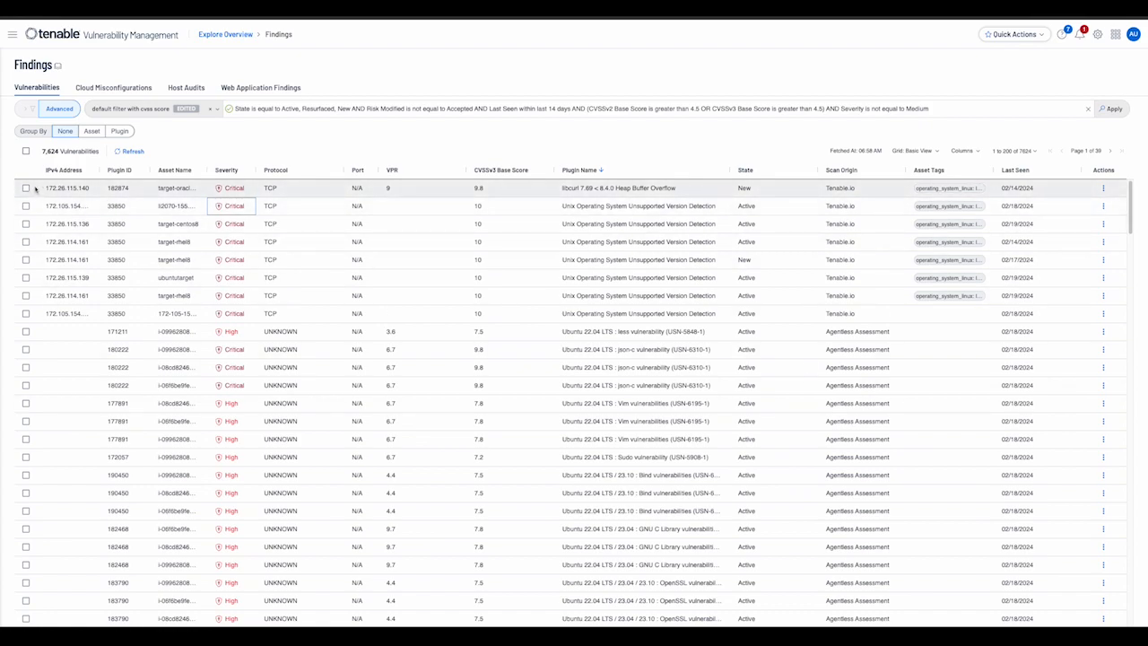
# - Select the Unix unsupported version and target-centos8 Critical findings
pyautogui.click(26, 206)
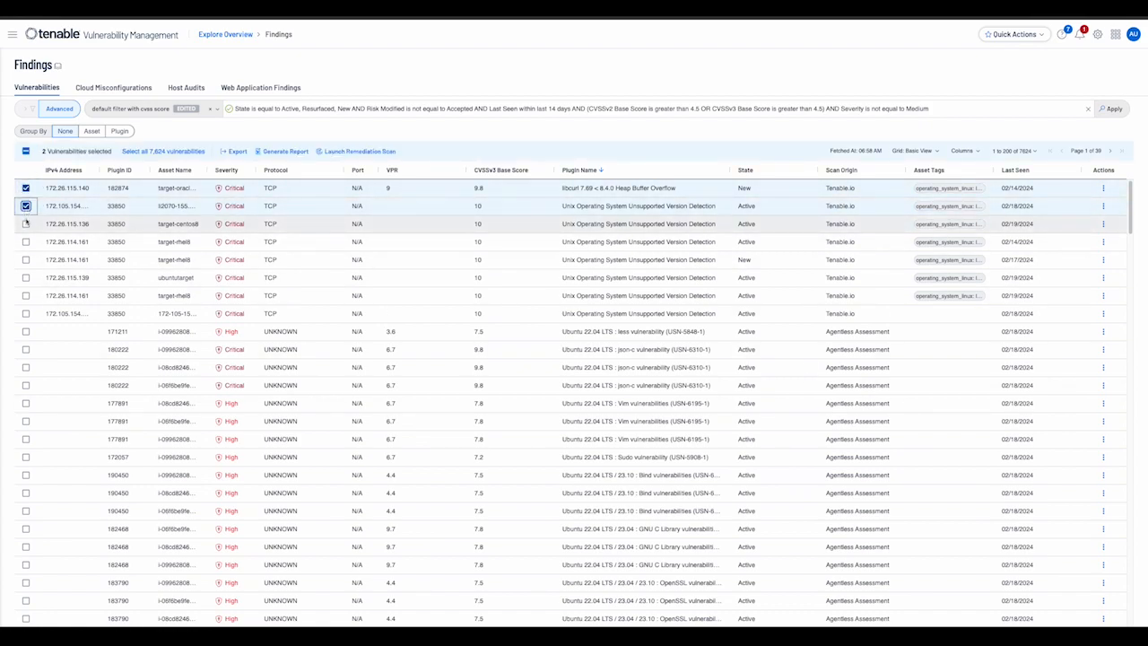
pyautogui.click(25, 223)
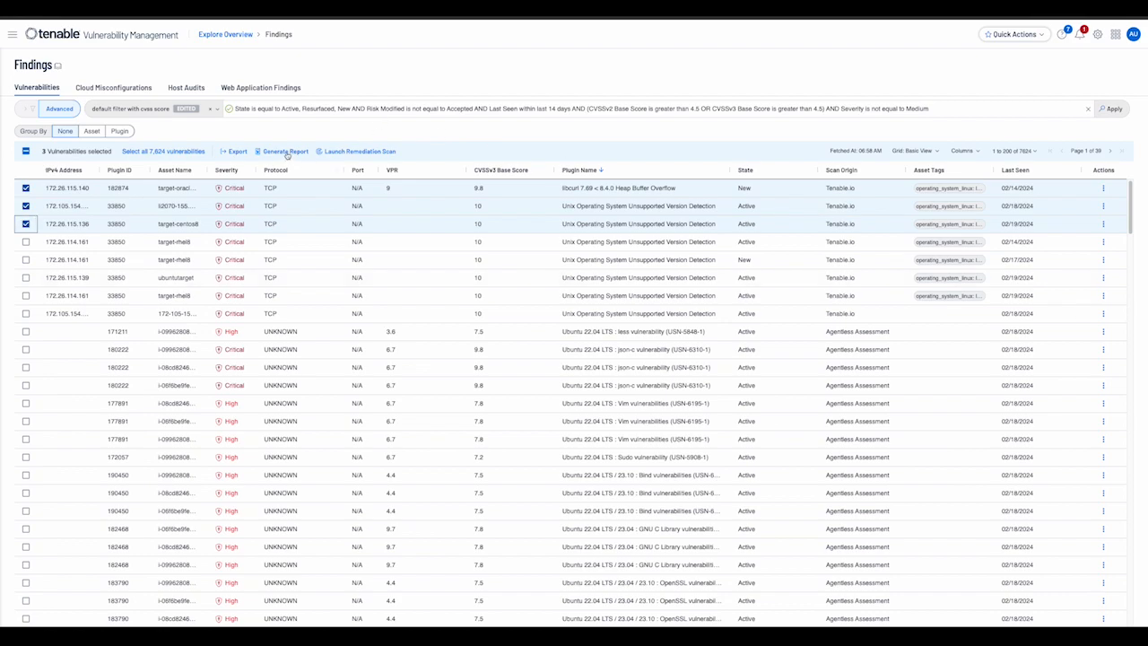
# - Generate a Host Findings Executive Summary Report from the selected findings
pyautogui.click(285, 151)
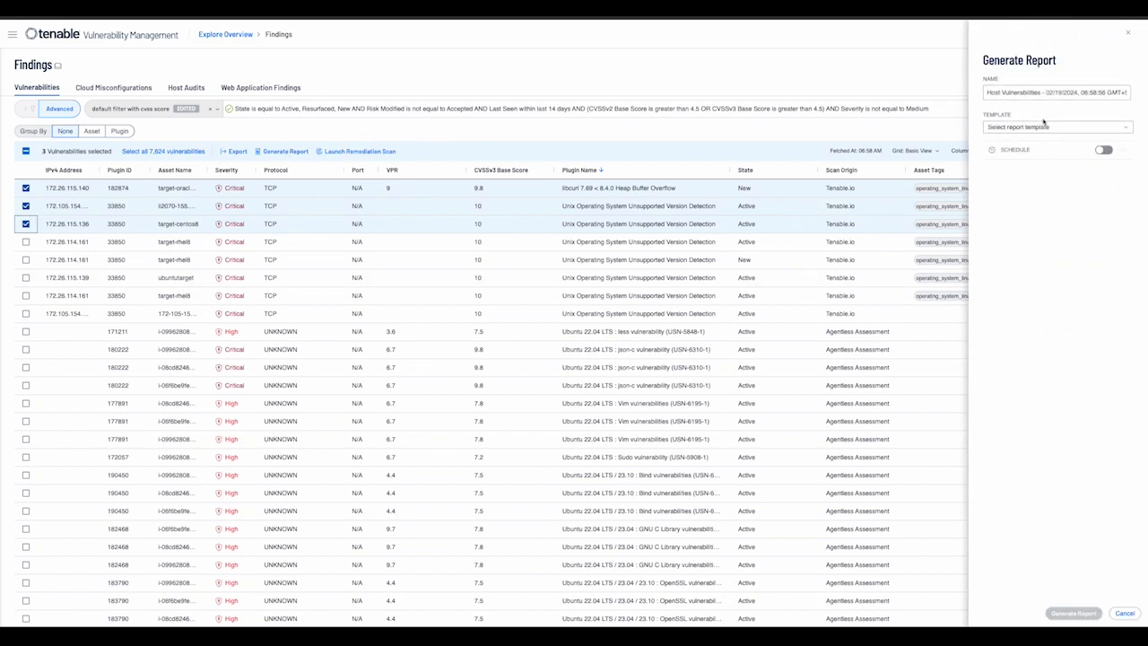
pyautogui.click(1056, 126)
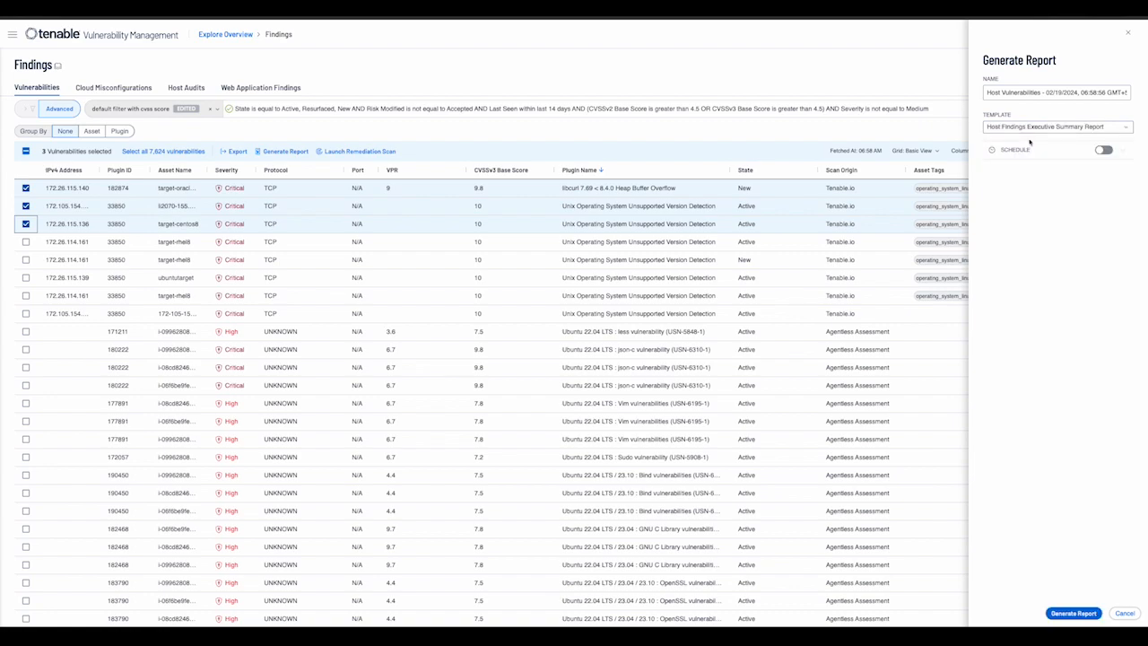
pyautogui.click(1072, 613)
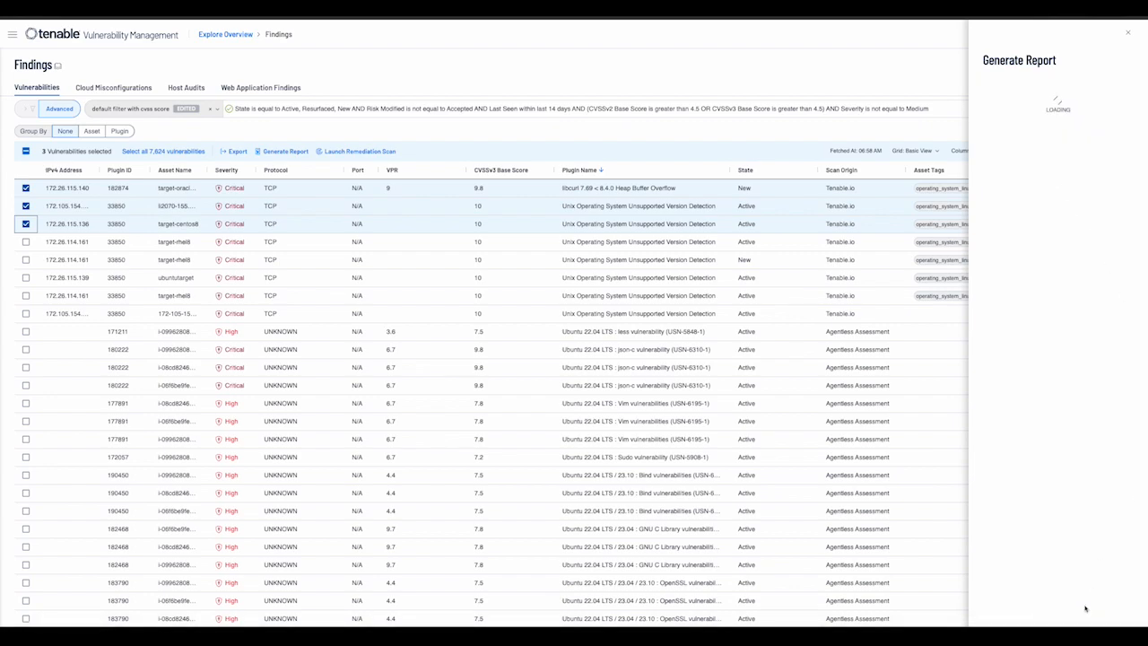
pyautogui.moveTo(1061, 377)
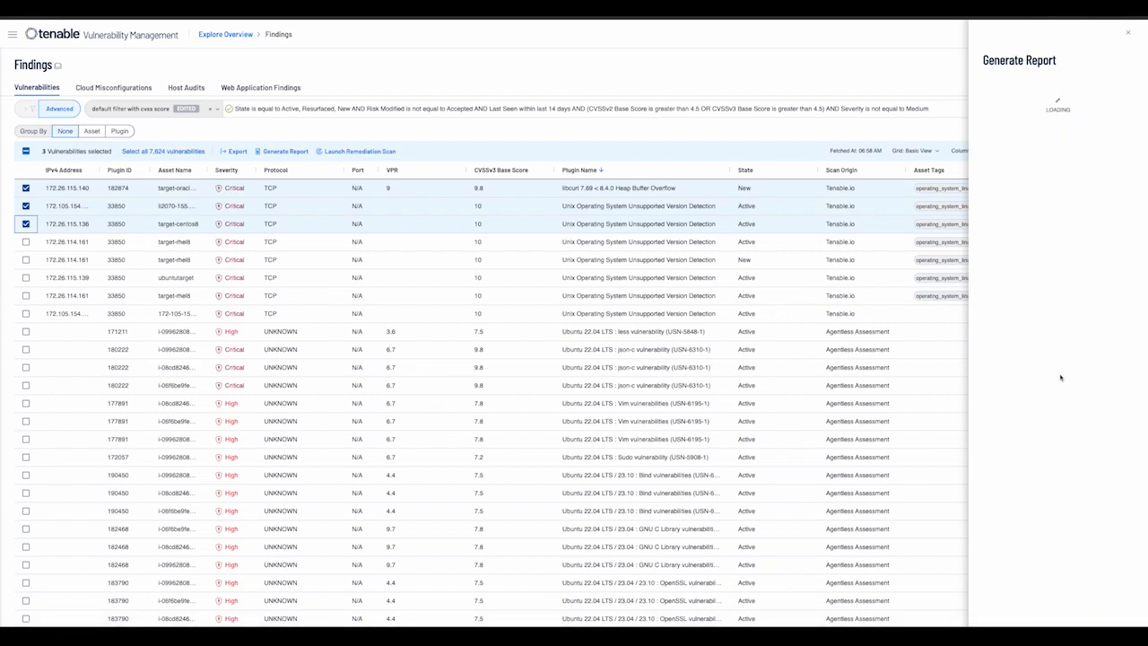